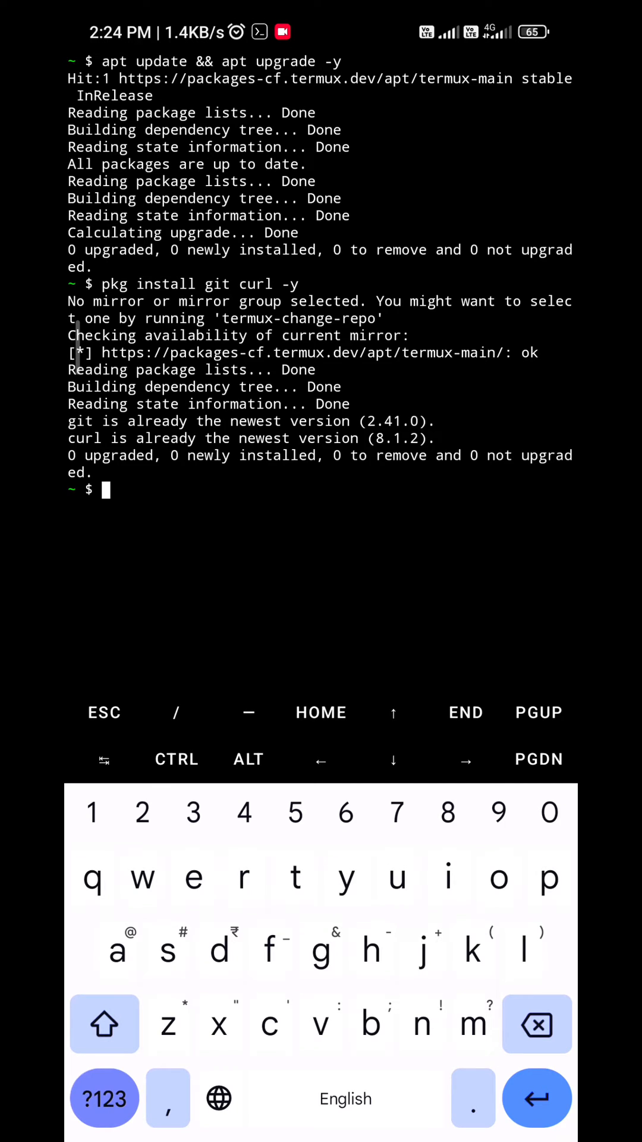
- Clone the khansaad1275/track-ip repository from GitHub into Termux
left_click(106, 489)
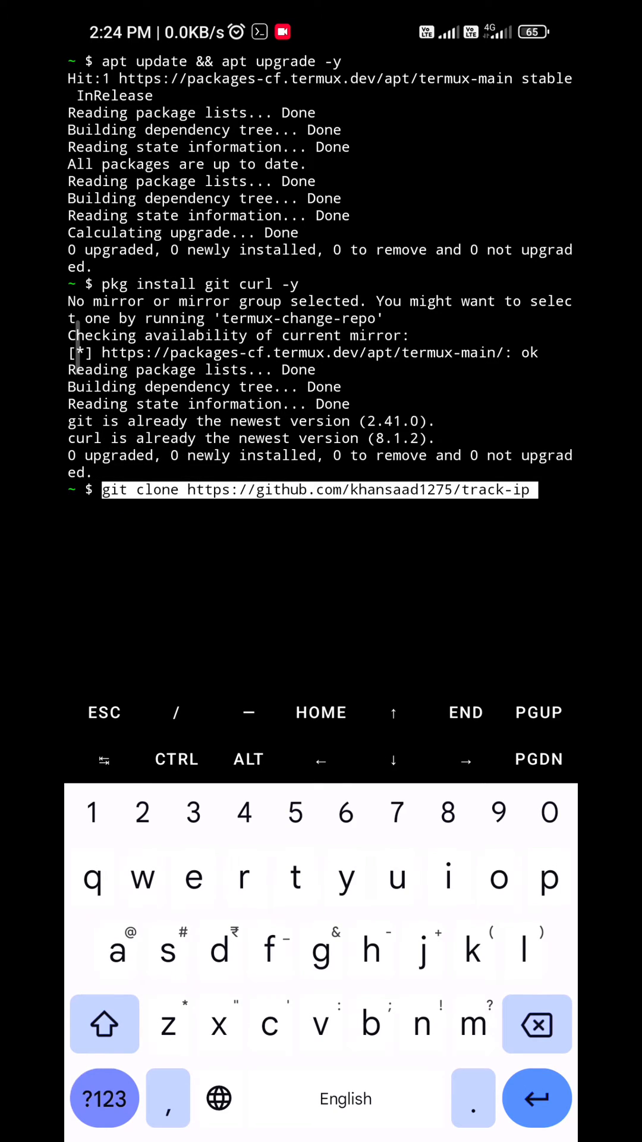
key("Enter")
type("bash trackip")
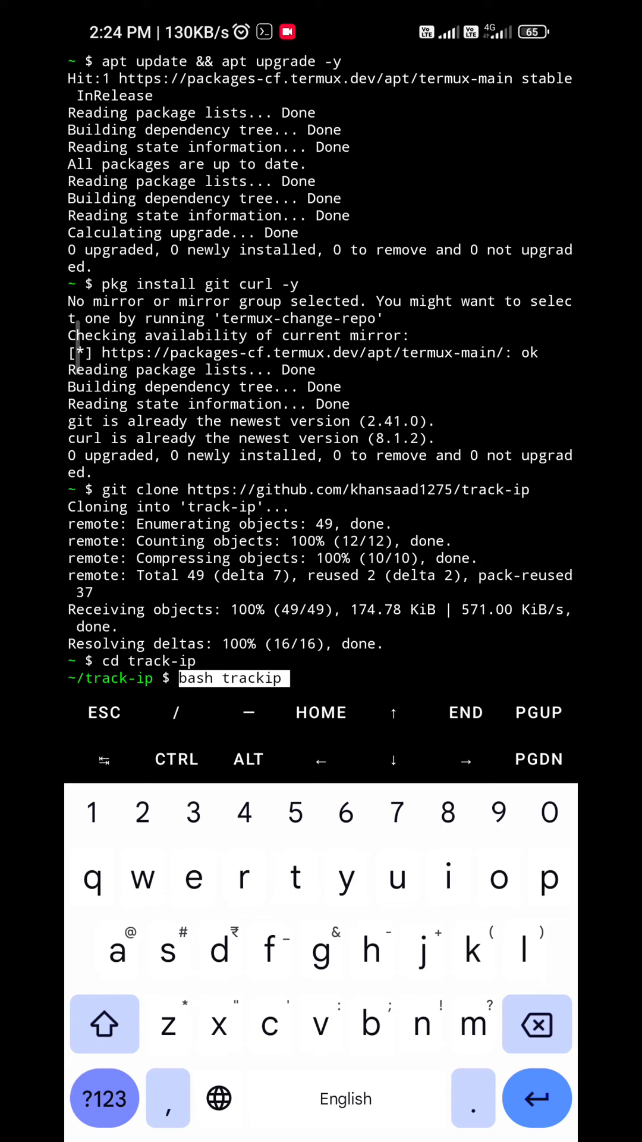
- Run bash trackip and enter option 1, My IP, at the menu prompt
key("Enter")
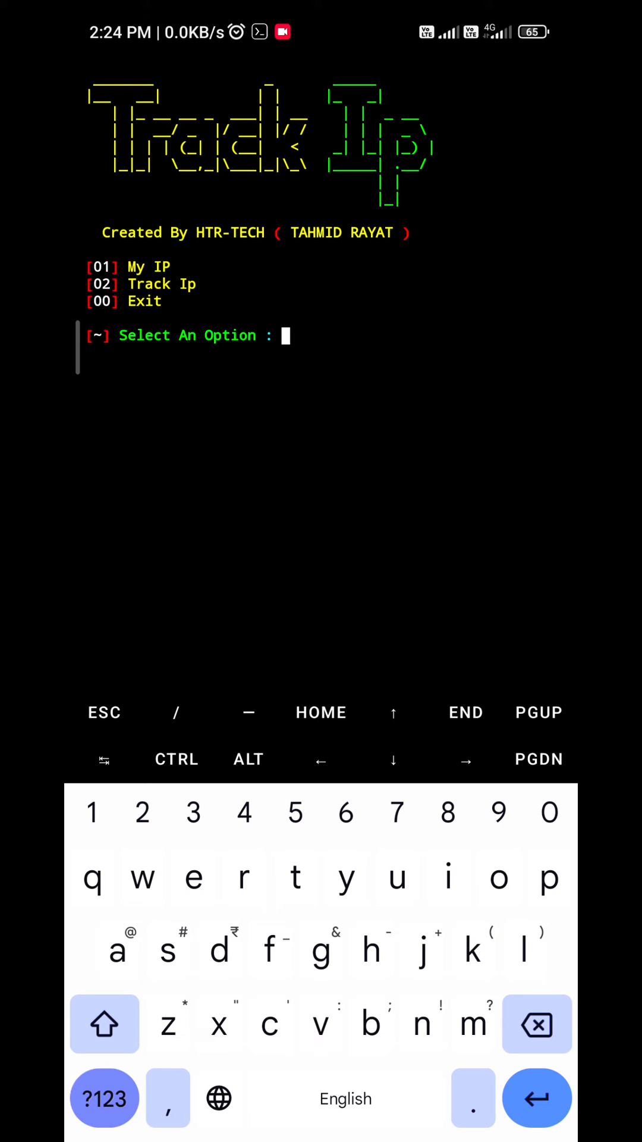
type("1")
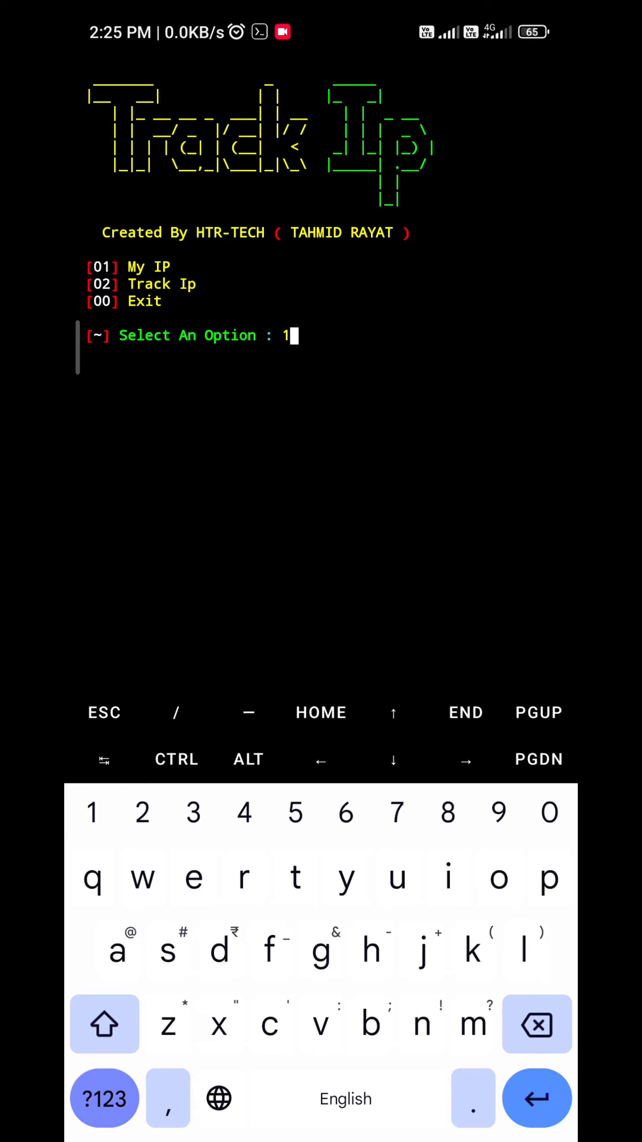
key("enter")
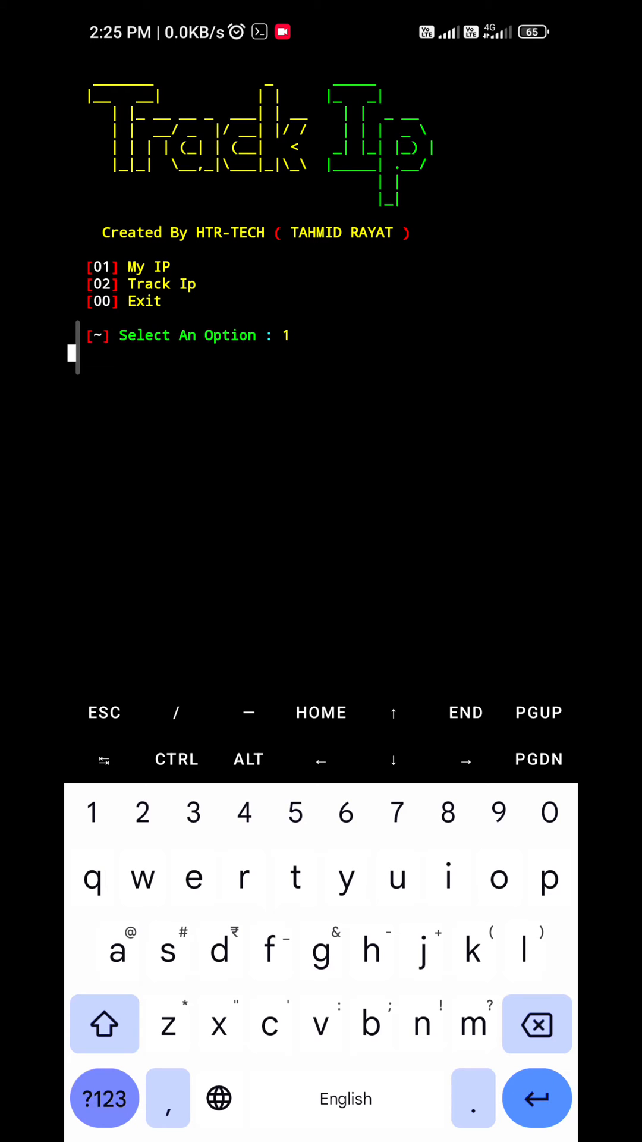